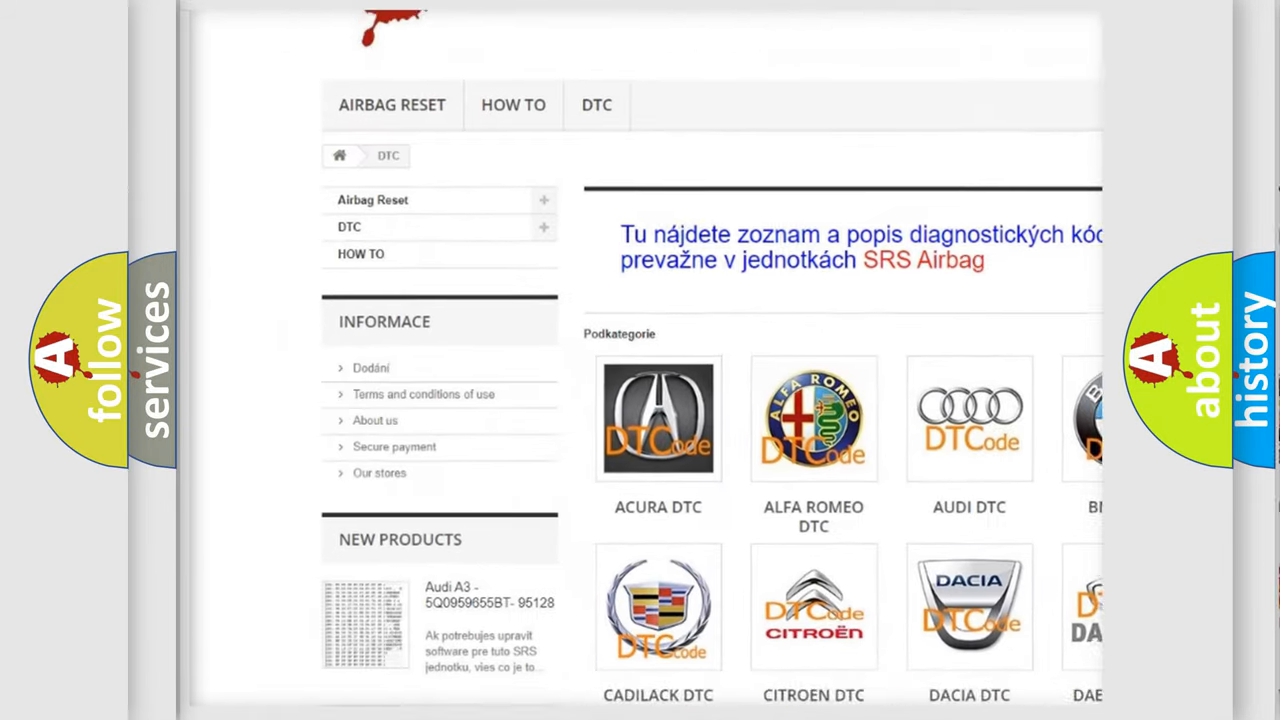
- Scroll the DTC page past the brand grid into the list of B-series codes
scroll("down", 3)
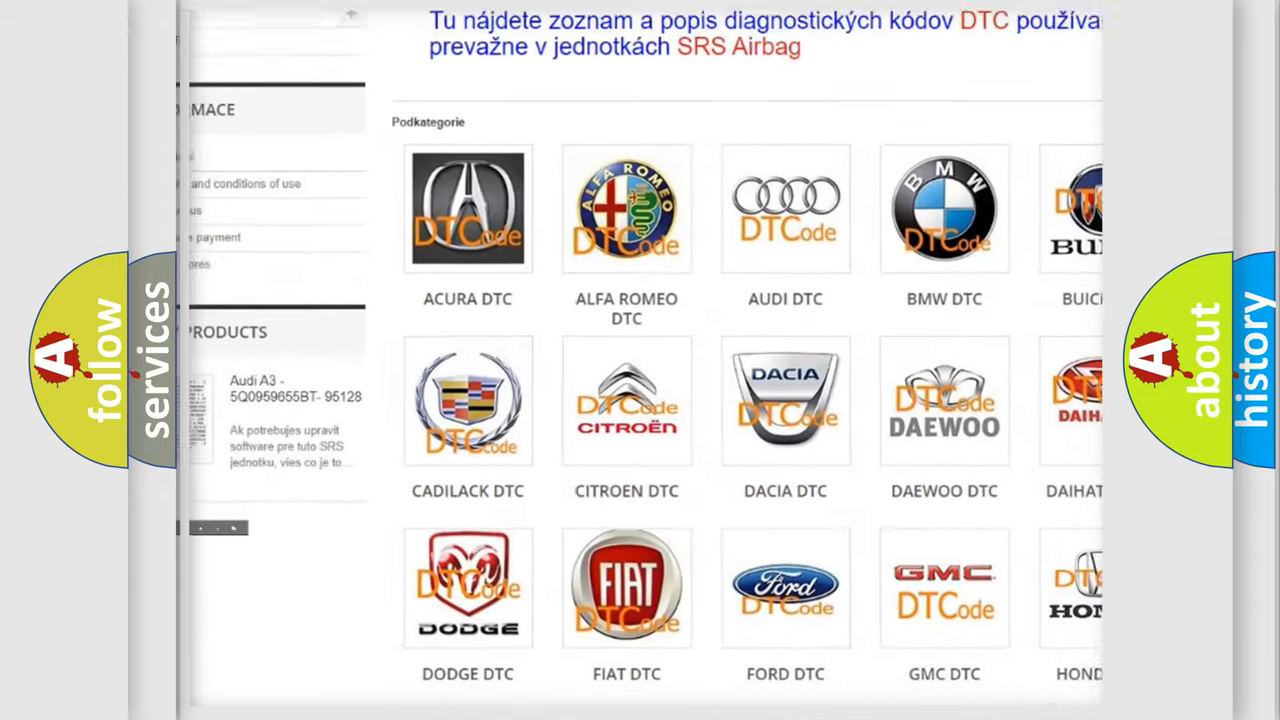
scroll("down", 3)
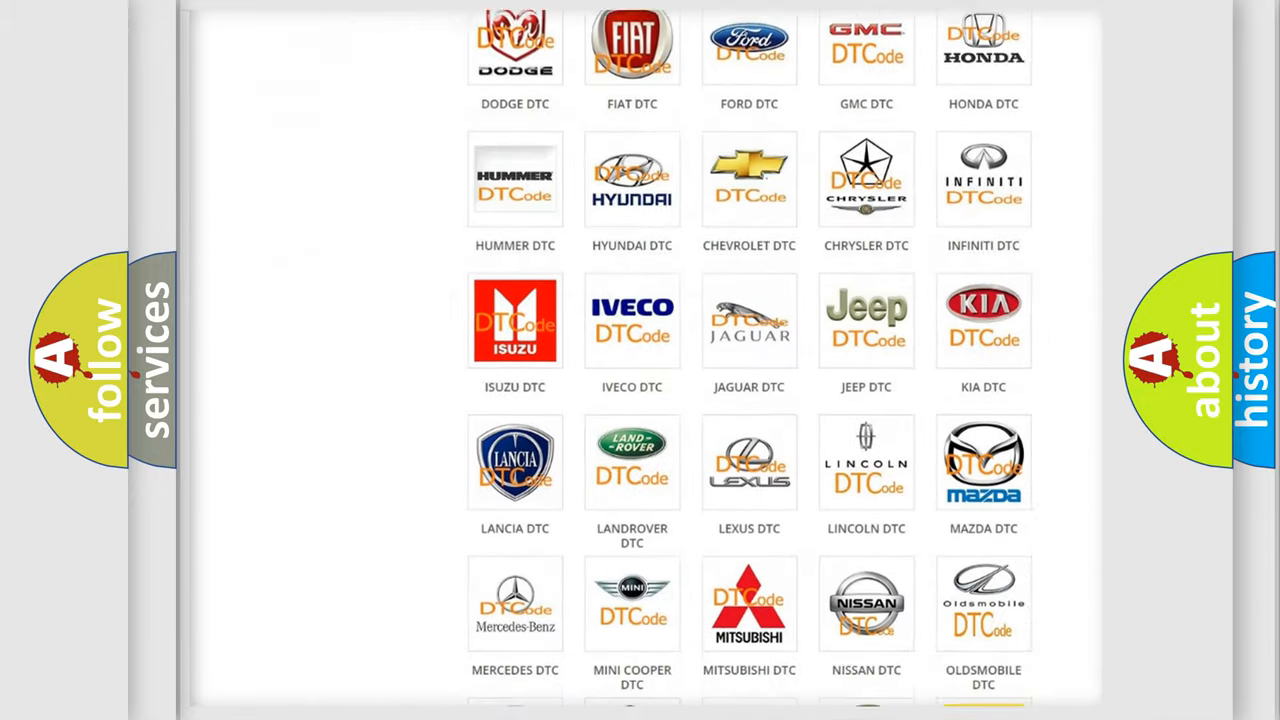
scroll("down", 3)
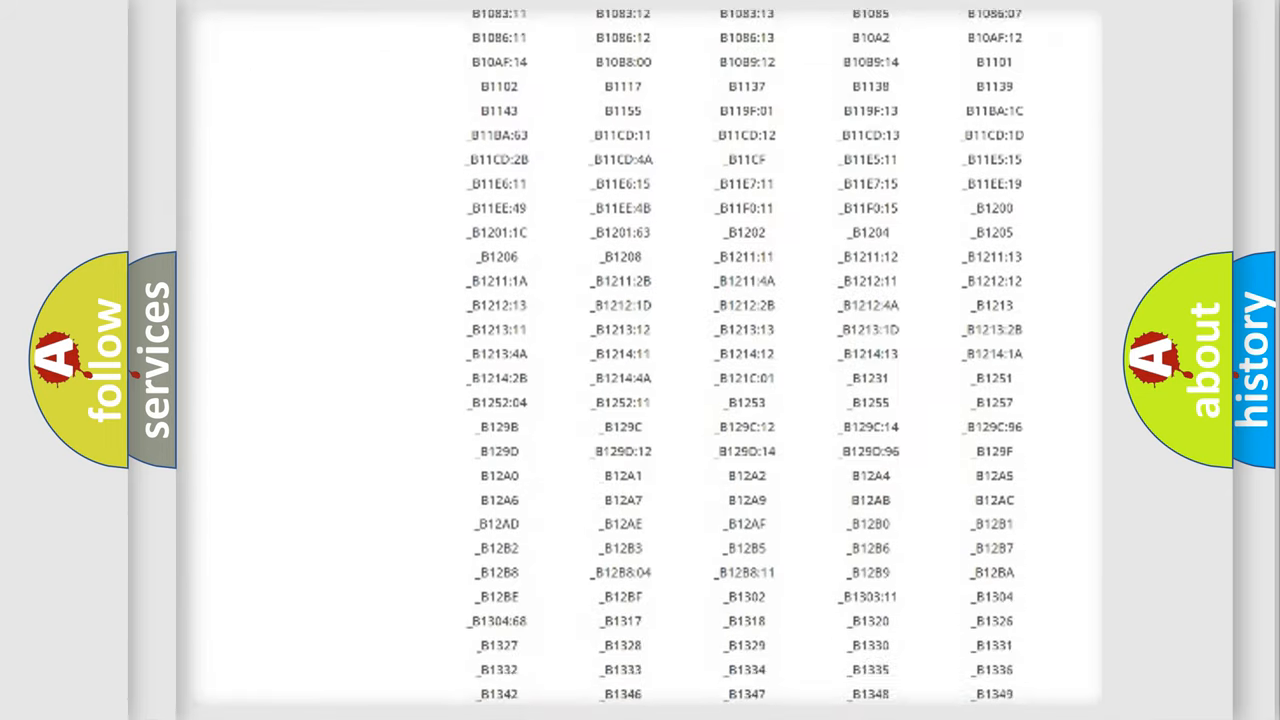
scroll("down", 3)
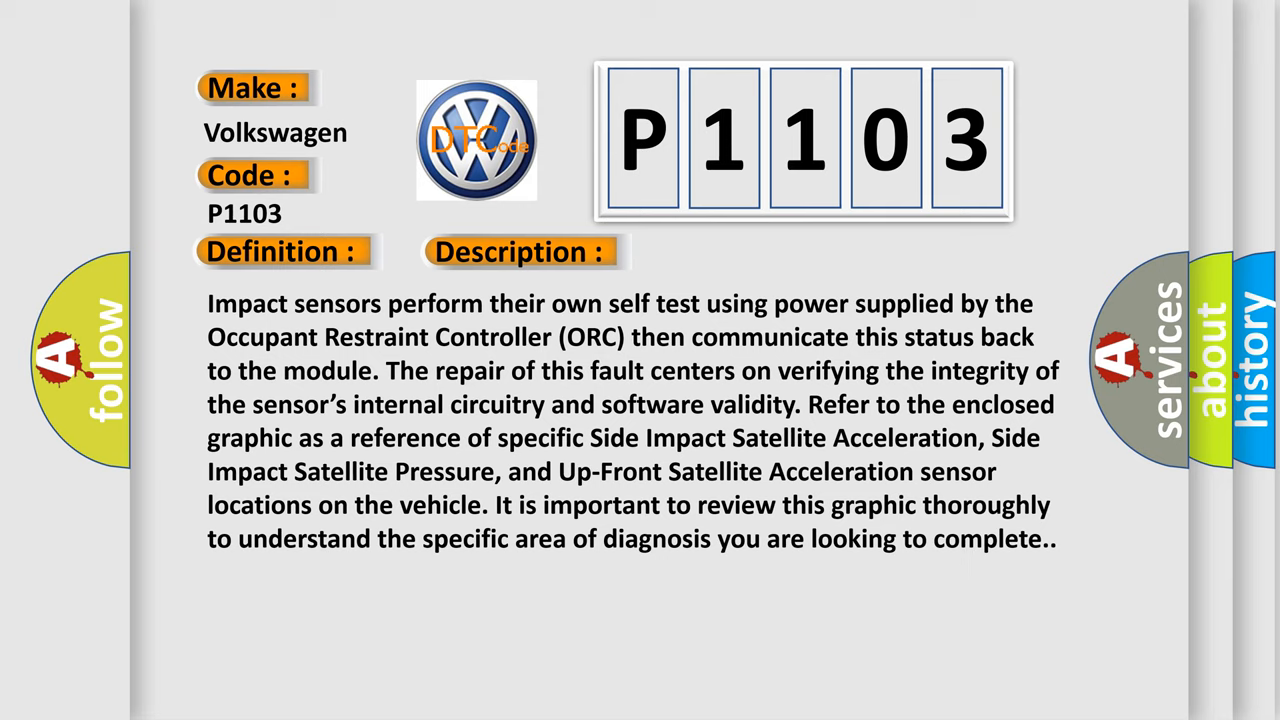
- Advance to the P1103 Cause slide listing side impact sensor 2 circuit faults
left_click(734, 252)
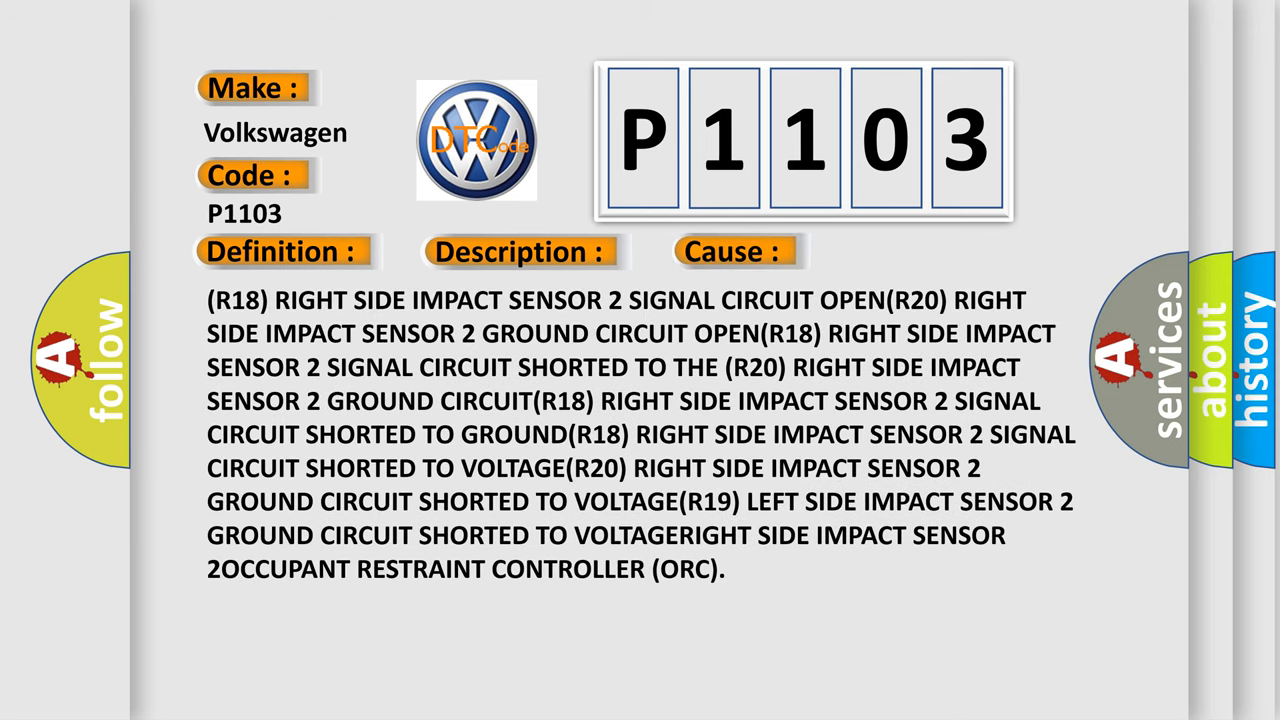